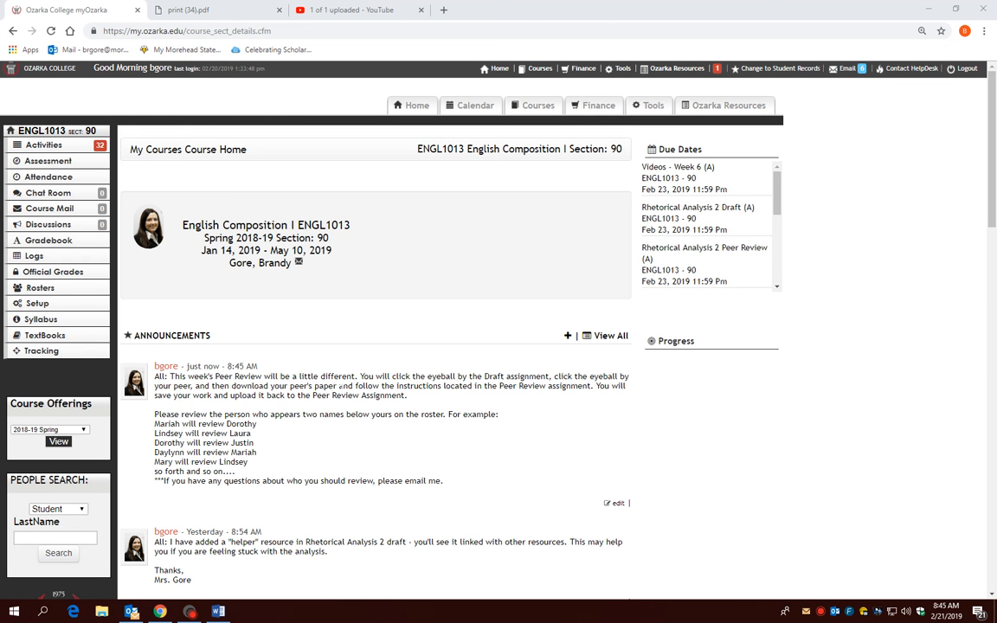
mouse_move(346, 407)
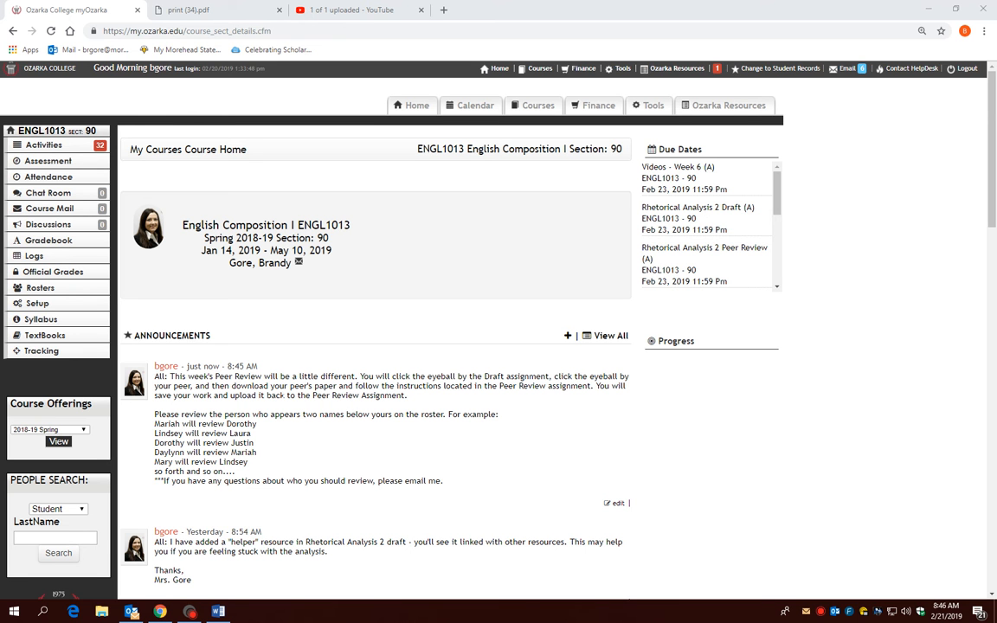
mouse_move(352, 451)
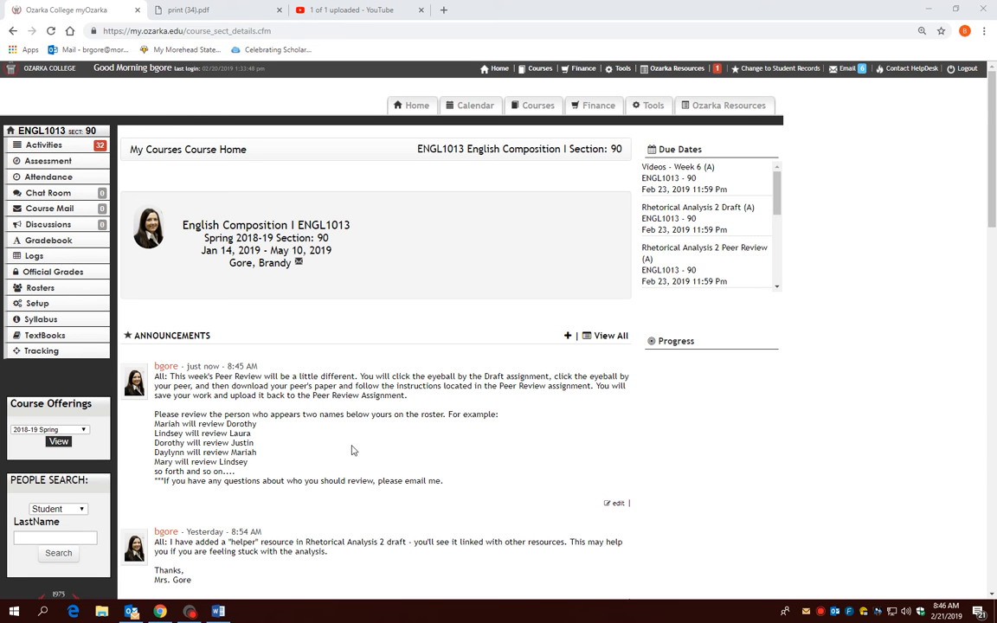
mouse_move(195, 413)
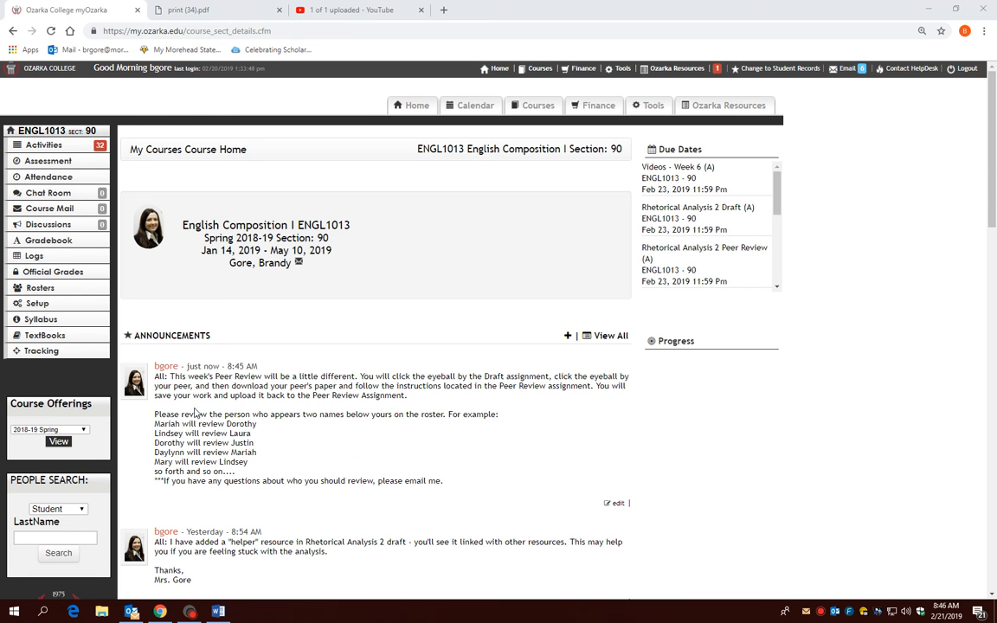
mouse_move(194, 413)
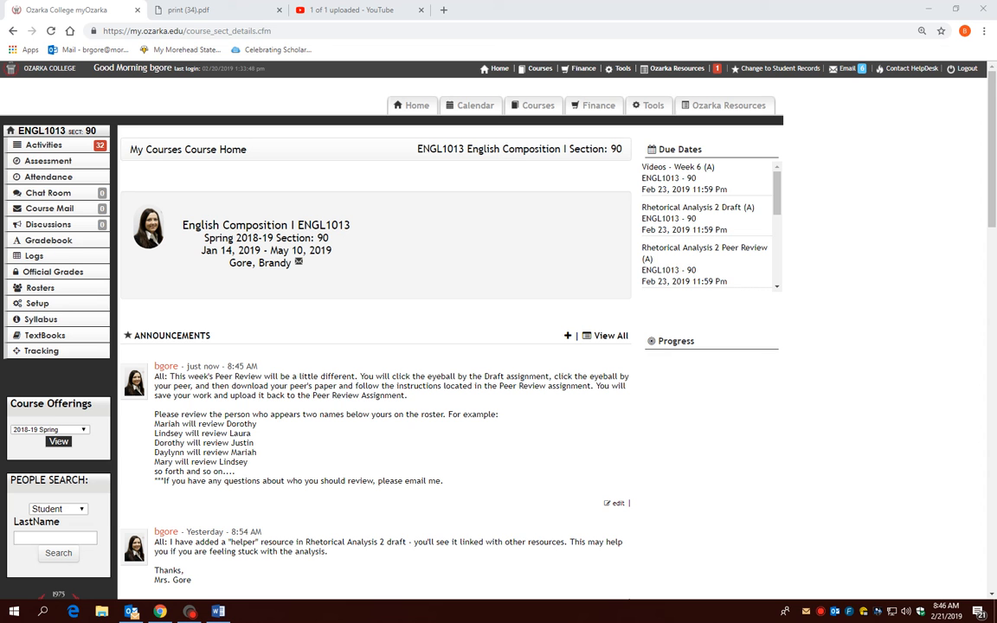
mouse_move(255, 442)
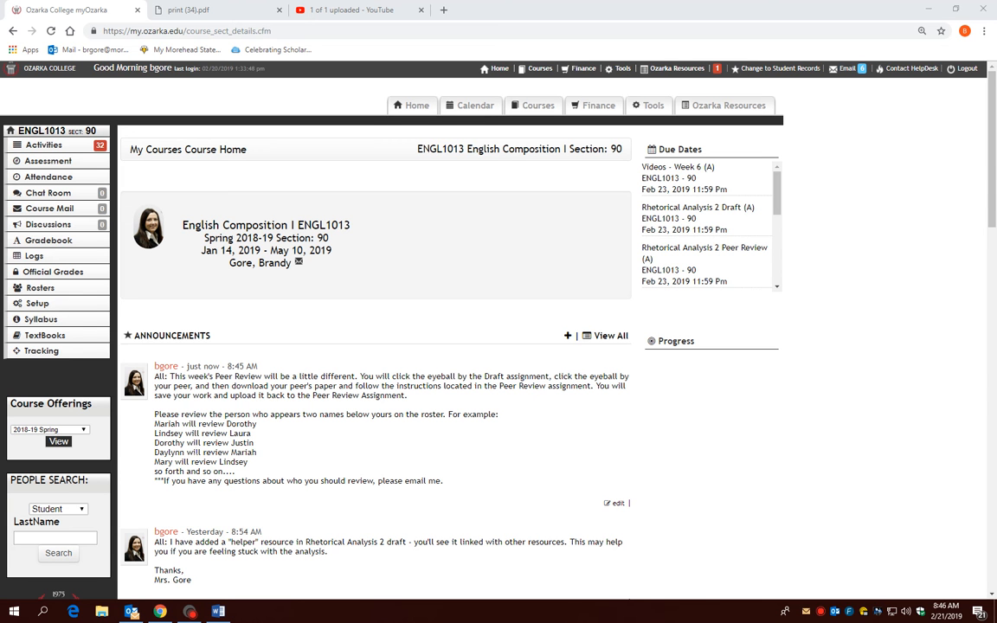
mouse_move(303, 445)
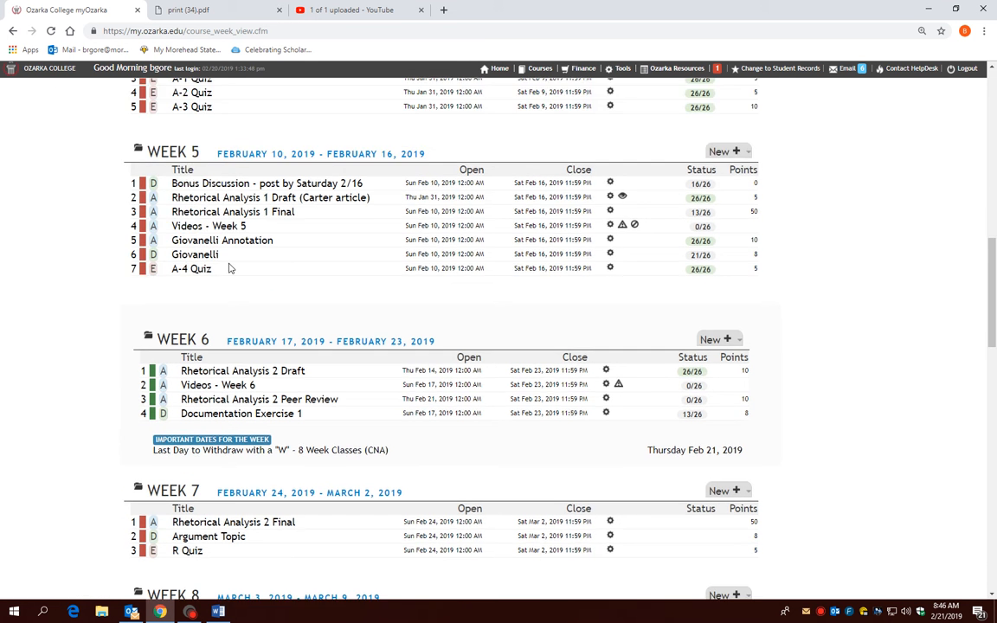
Step: Scroll to Week 6 and return from the Rhetorical Analysis 2 Draft page to the activities list
scroll(up, 3)
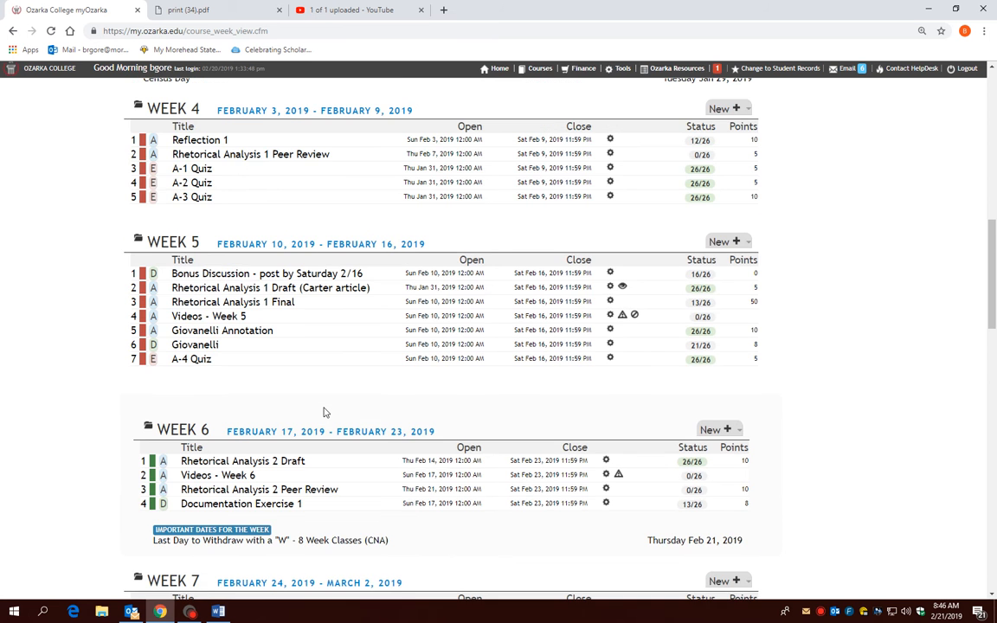
scroll(down, 3)
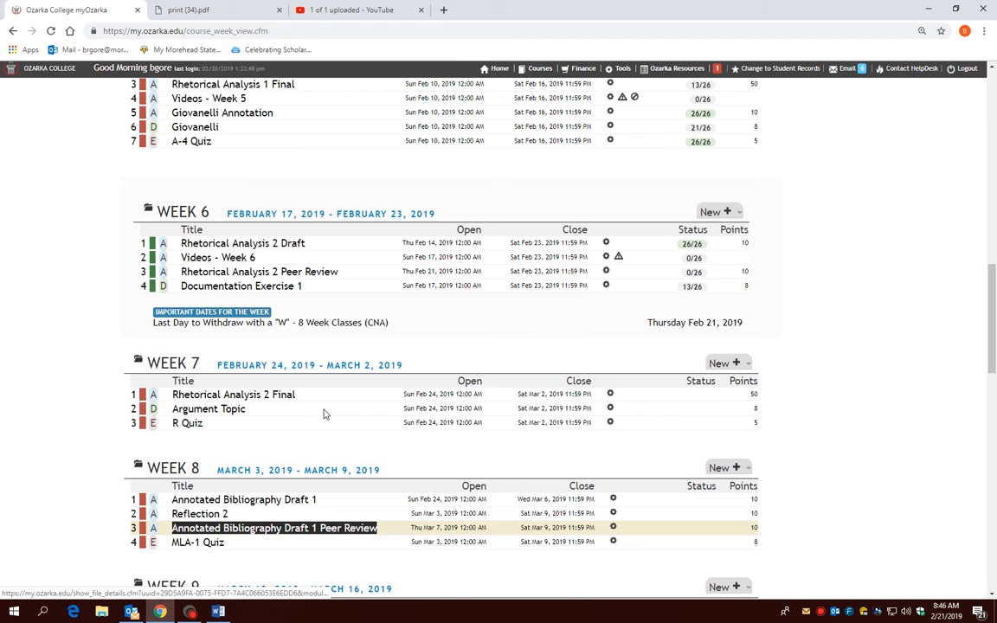
mouse_move(637, 203)
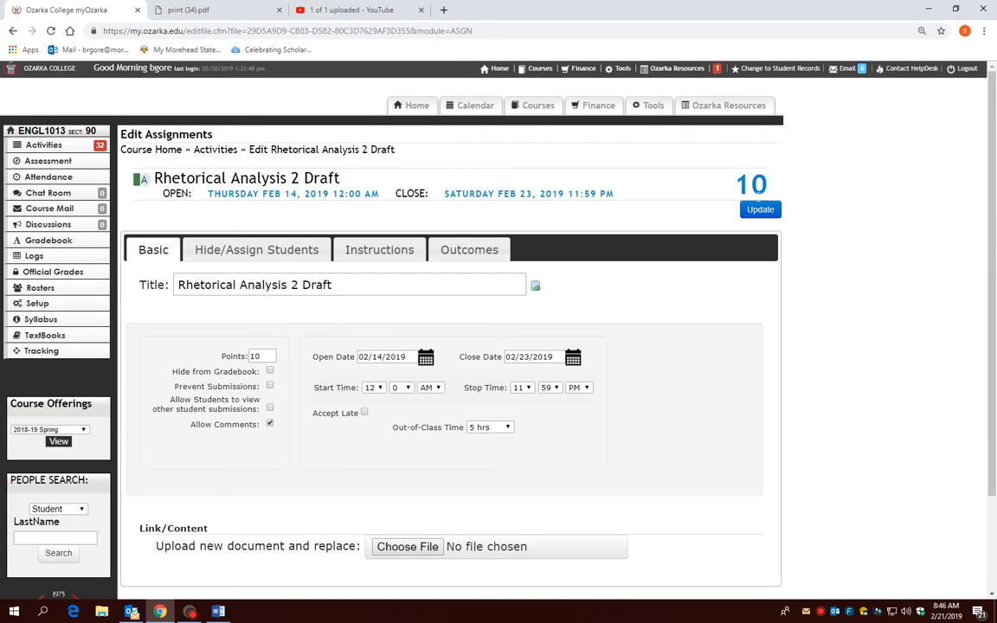
click(269, 407)
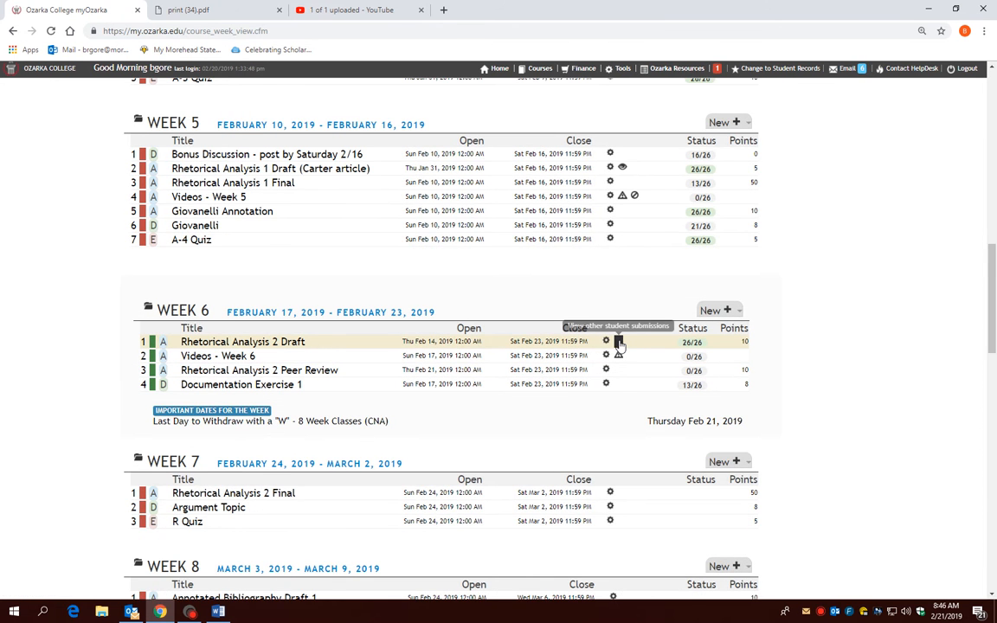
Step: Open a peer's Rhetorical Analysis 2 Draft submission and download its paper file
click(619, 341)
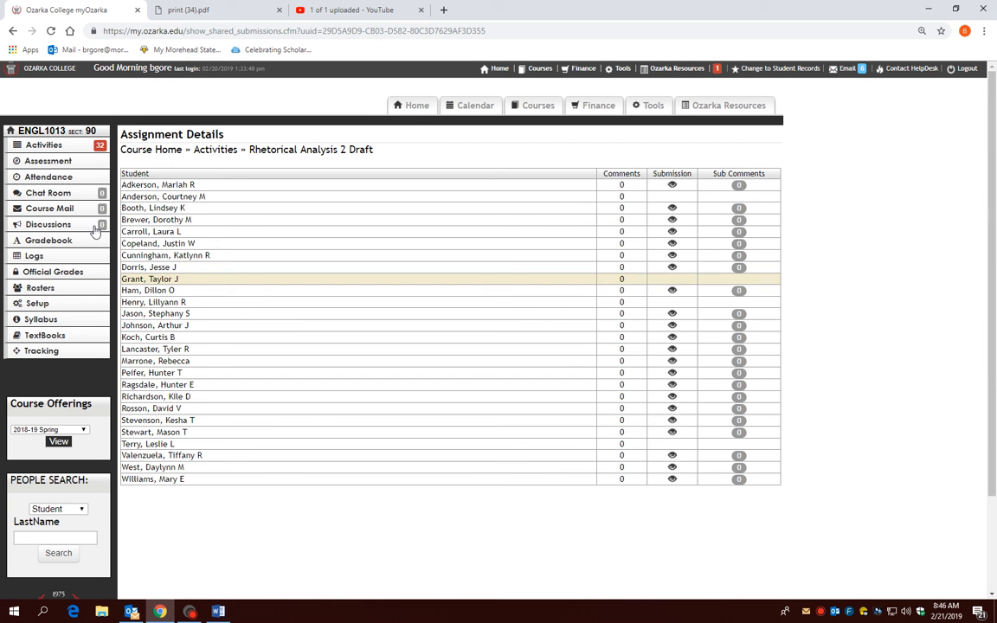
mouse_move(13, 31)
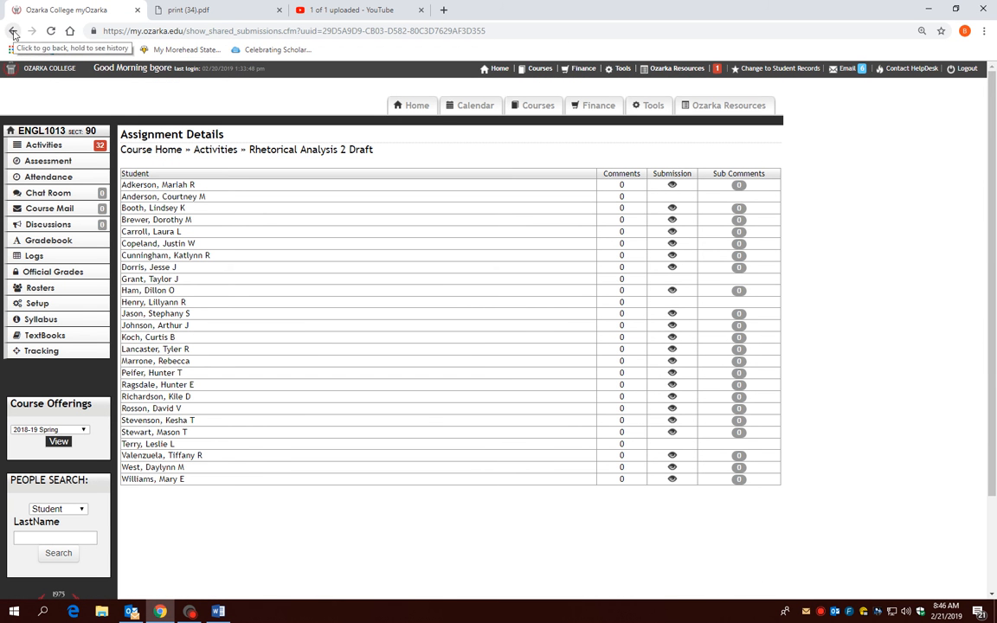
click(672, 184)
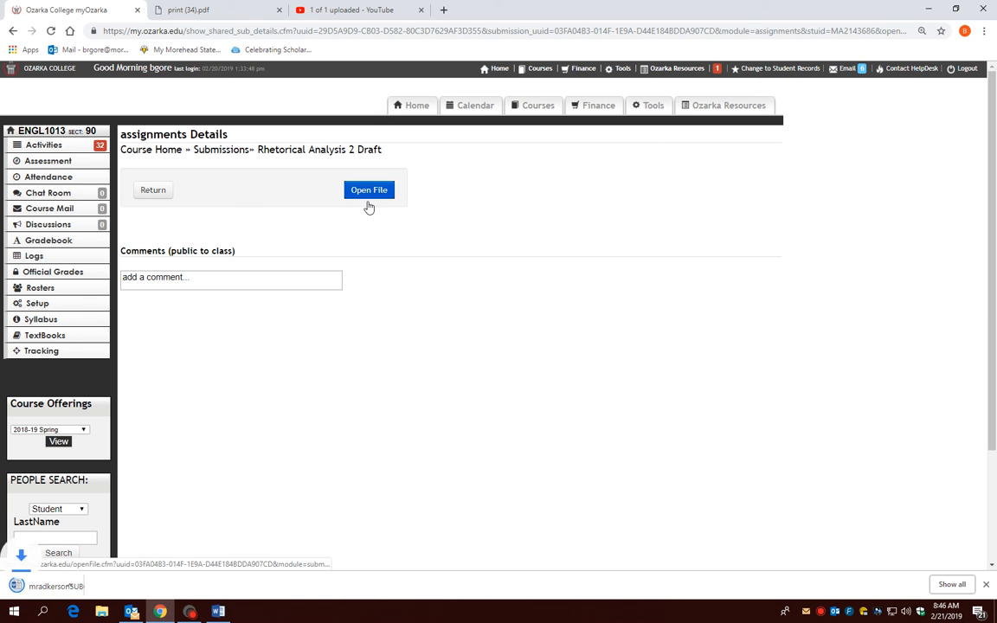
click(368, 190)
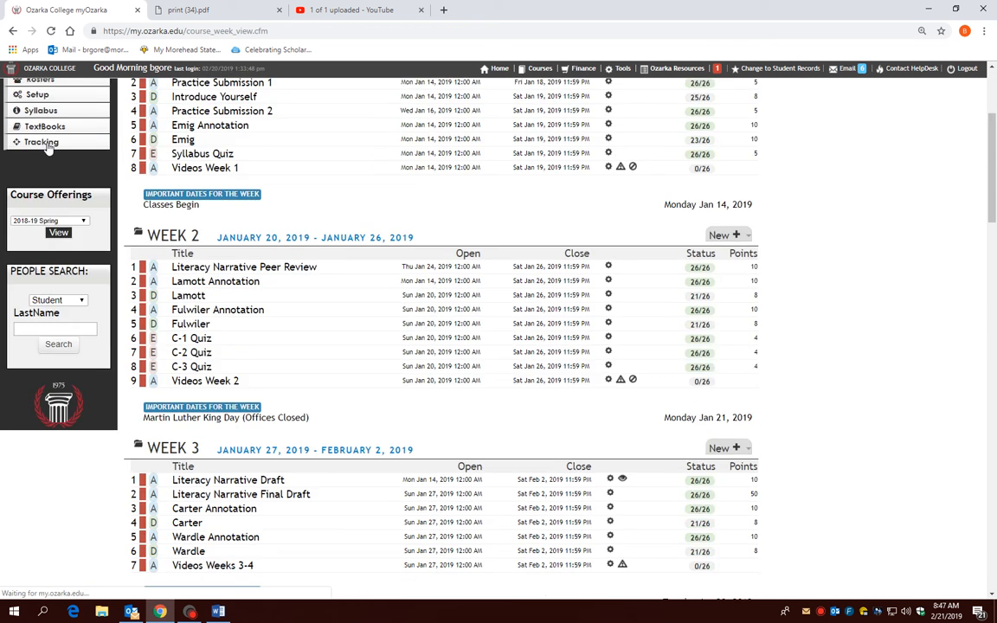
Step: Scroll to Week 6 and open the Rhetorical Analysis 2 Peer Review assignment
scroll(down, 3)
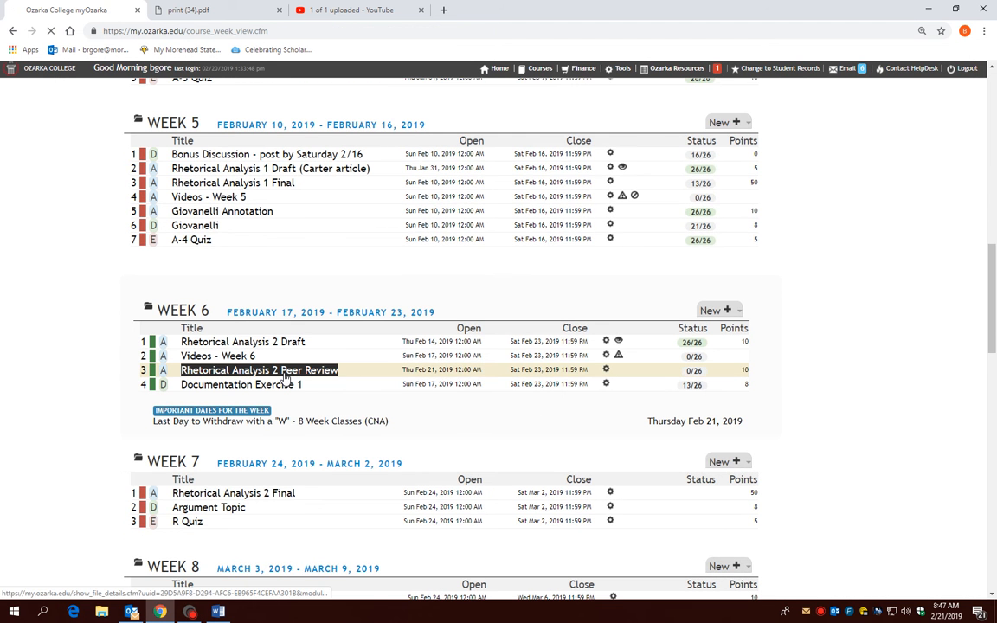
click(258, 370)
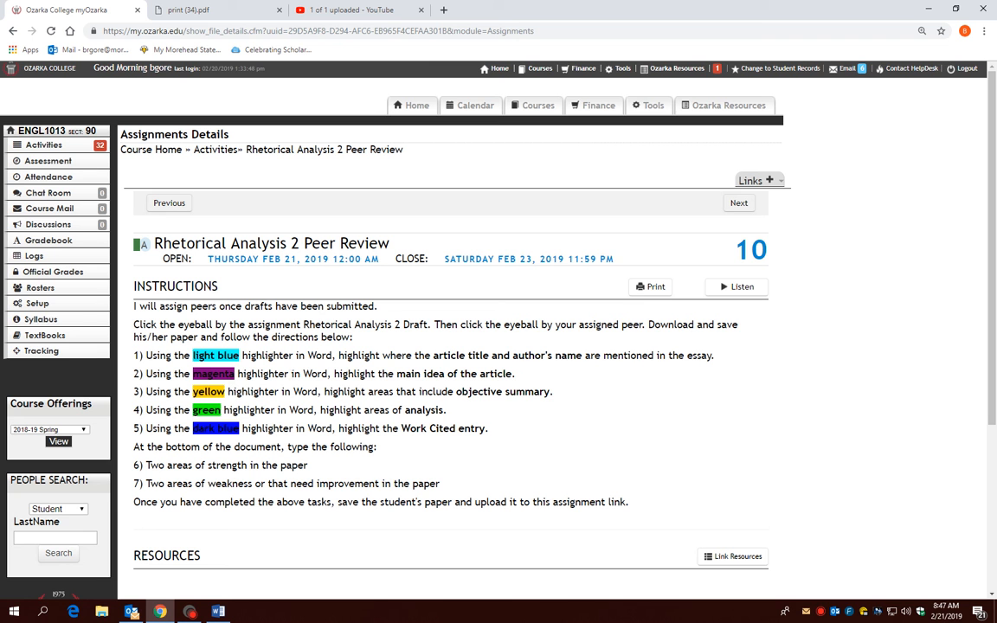
mouse_move(451, 417)
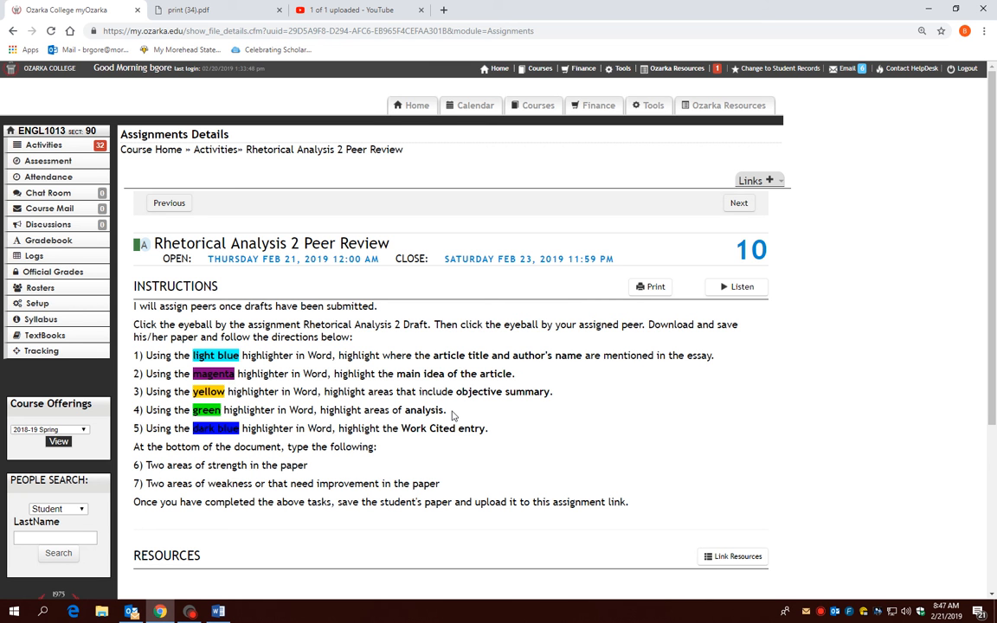
mouse_move(385, 416)
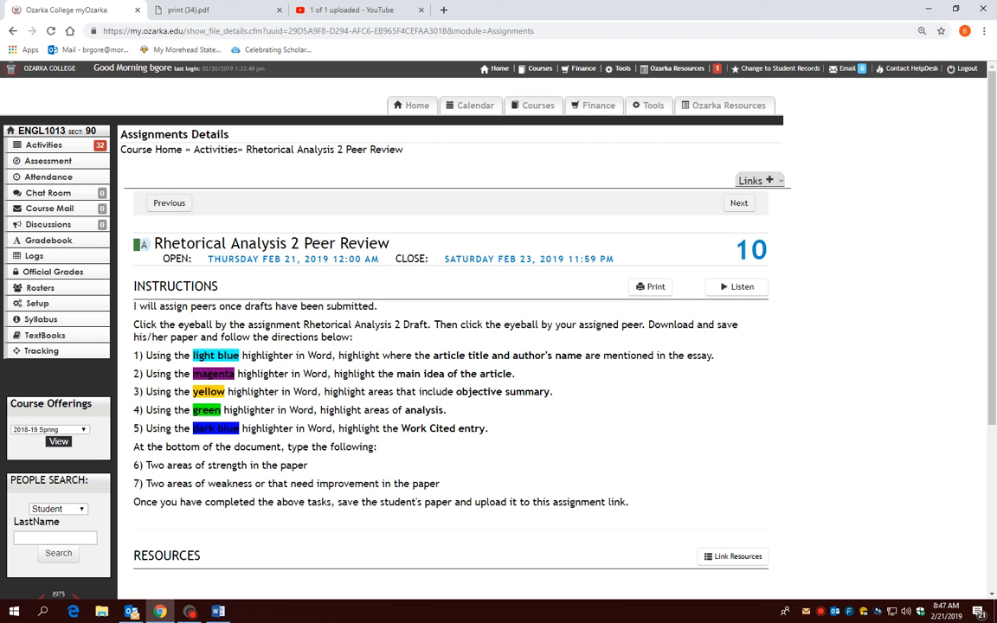
mouse_move(474, 489)
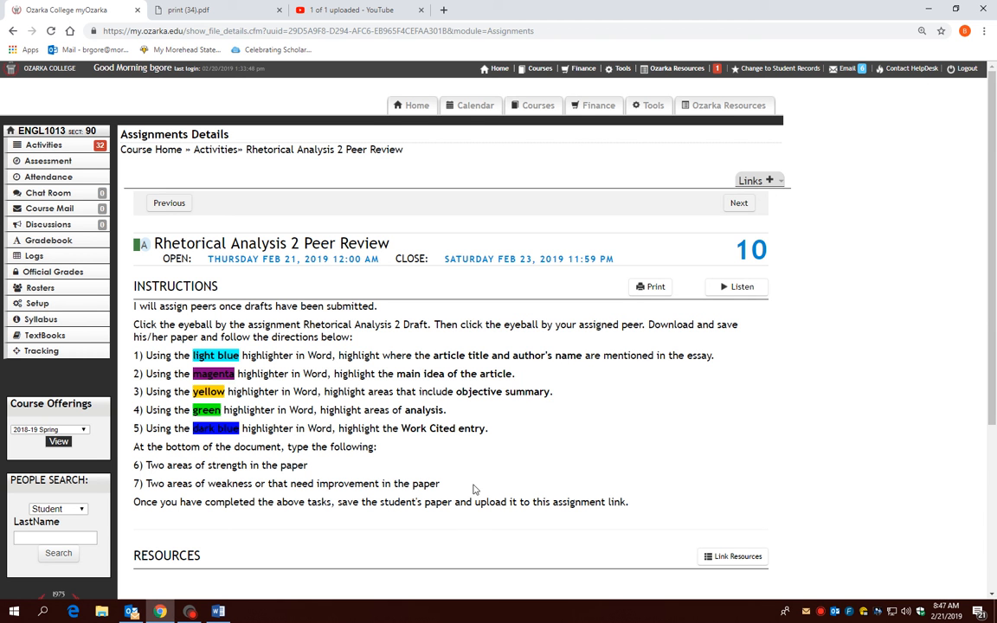
mouse_move(473, 489)
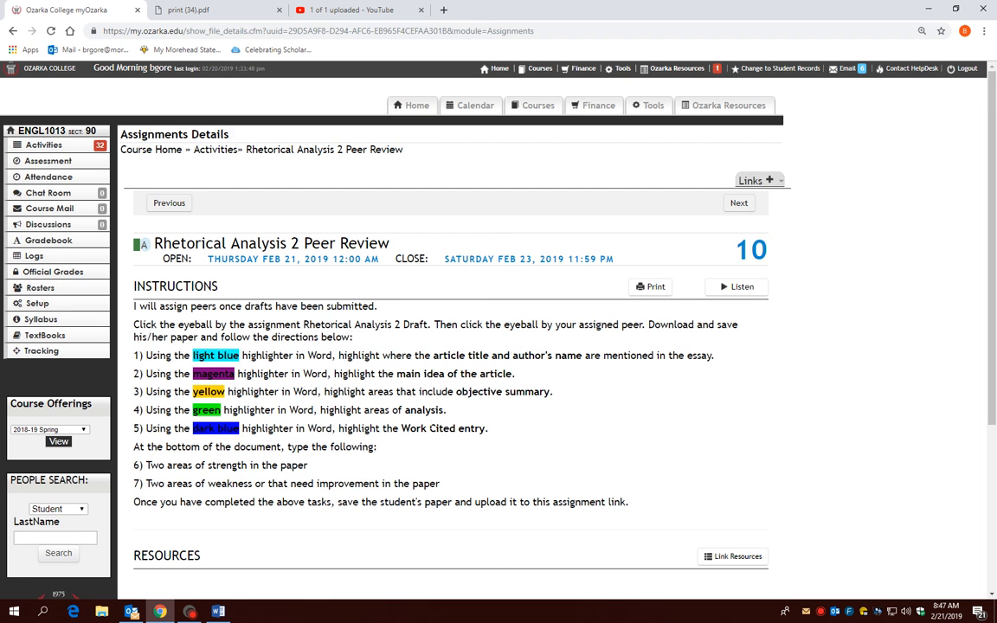
scroll(down, 3)
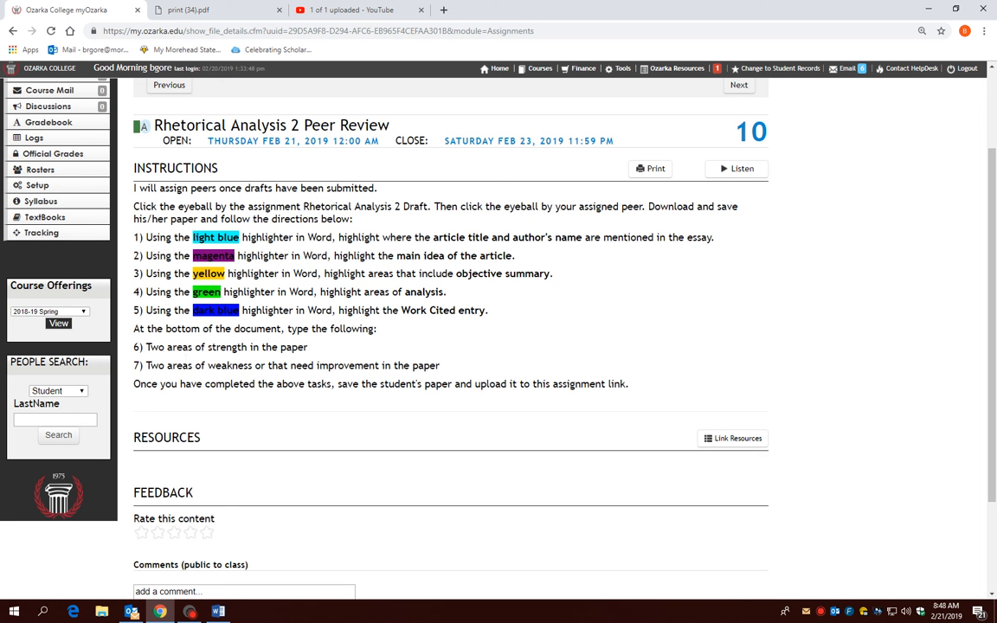
mouse_move(335, 417)
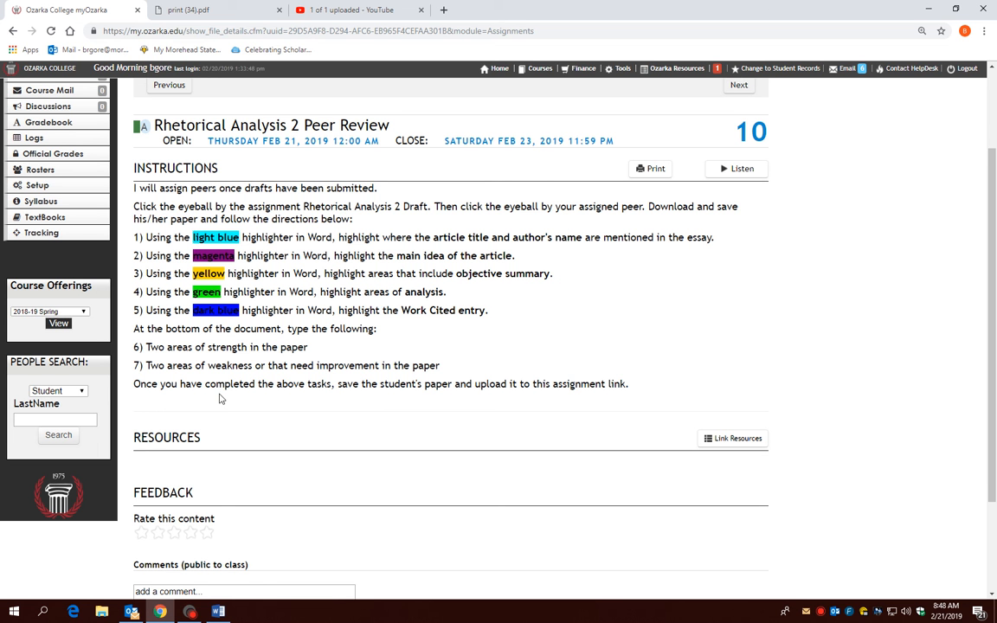
scroll(up, 3)
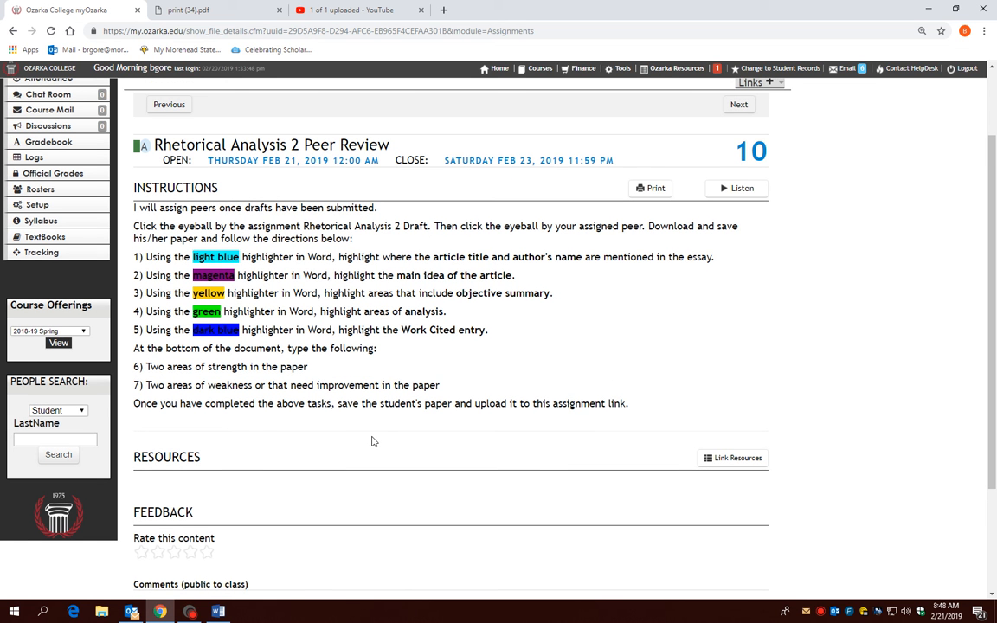
mouse_move(448, 255)
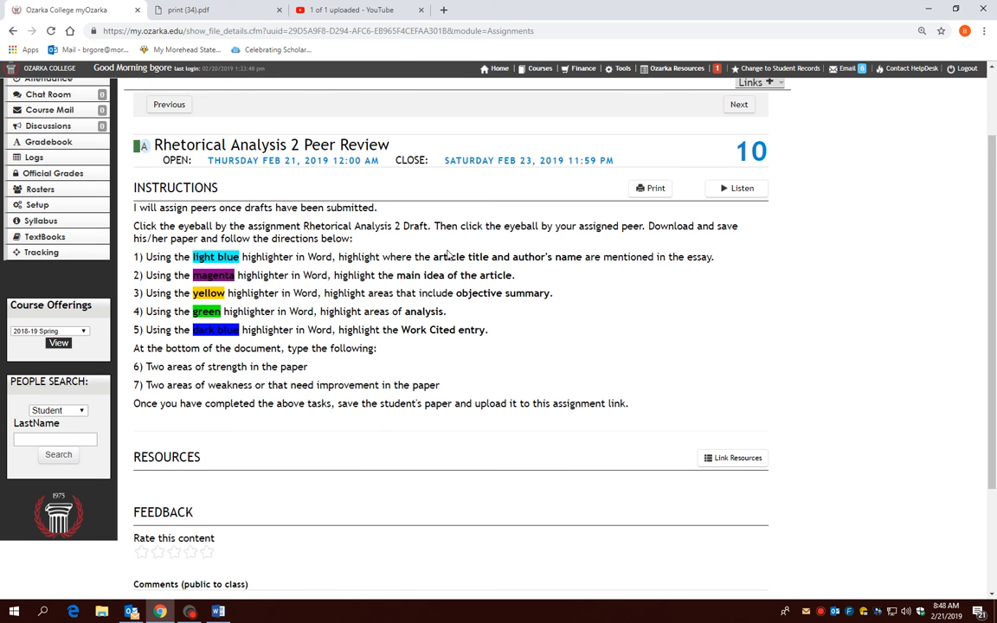